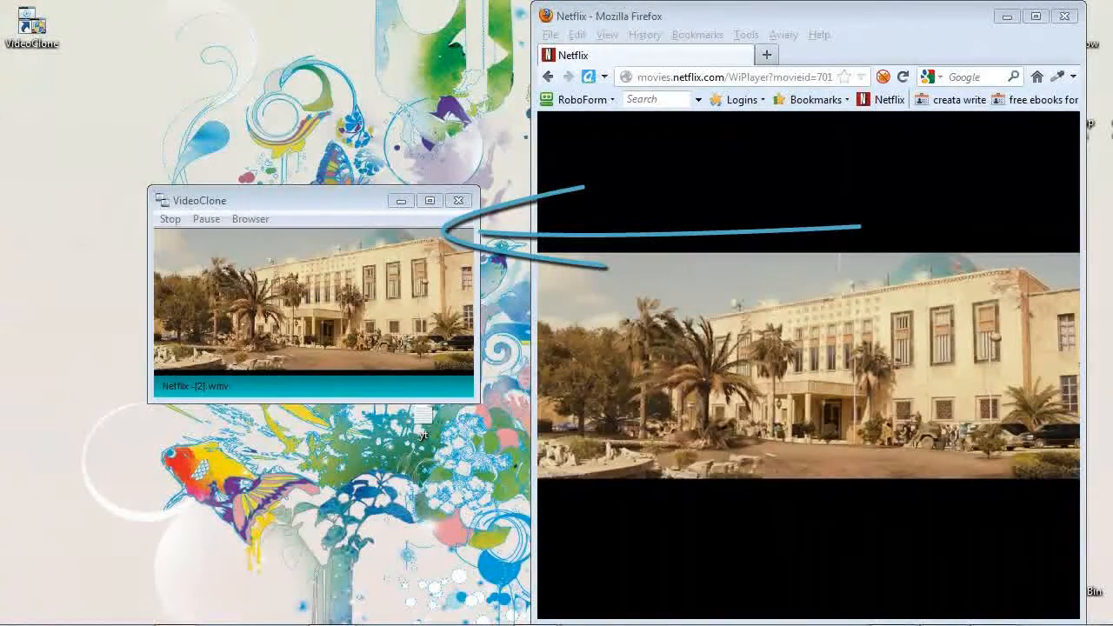
Stop VideoClone's capture of the Netflix movie playing in Firefox
click(171, 220)
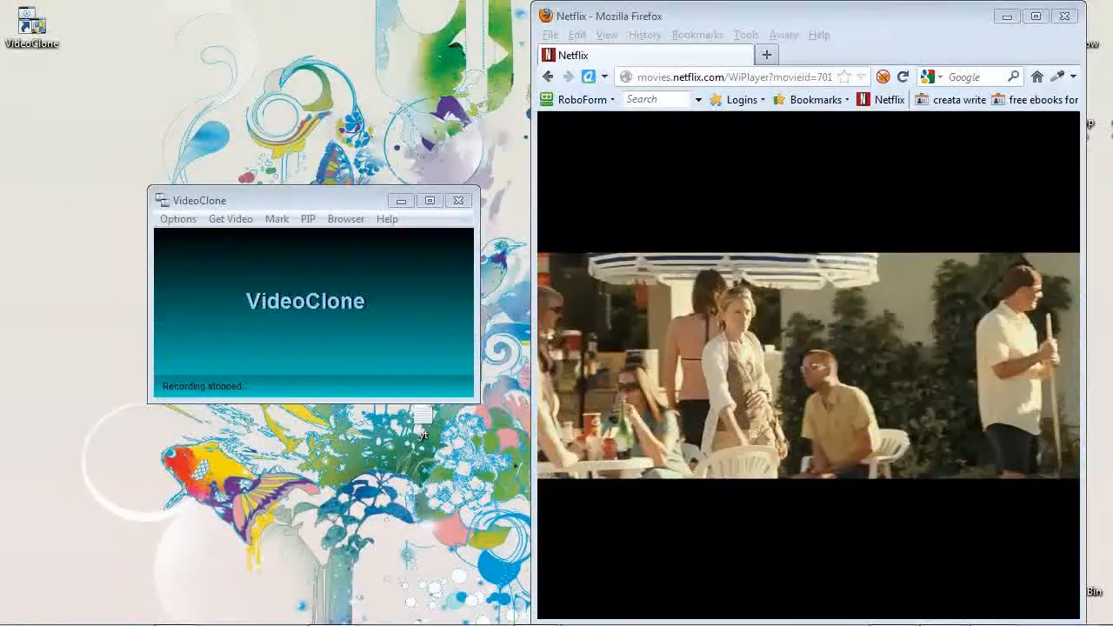